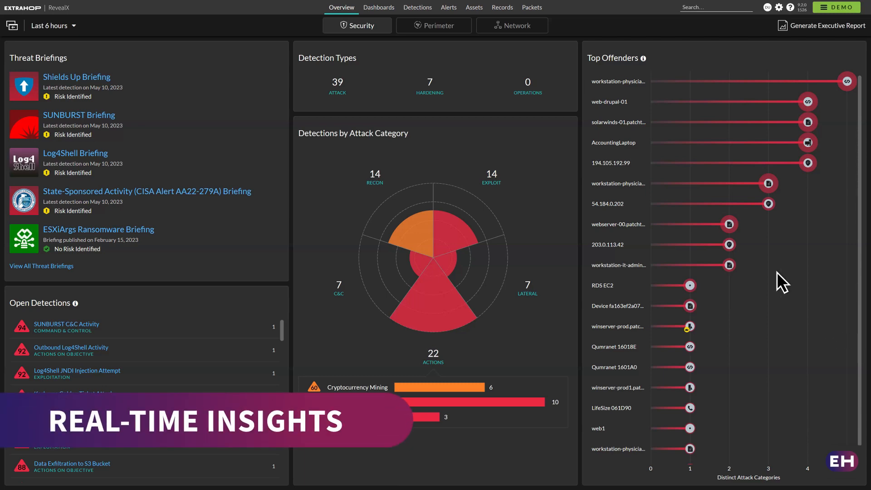
- Open the Domain Controllers group overview with traffic totals, top members and protocol charts
click(475, 7)
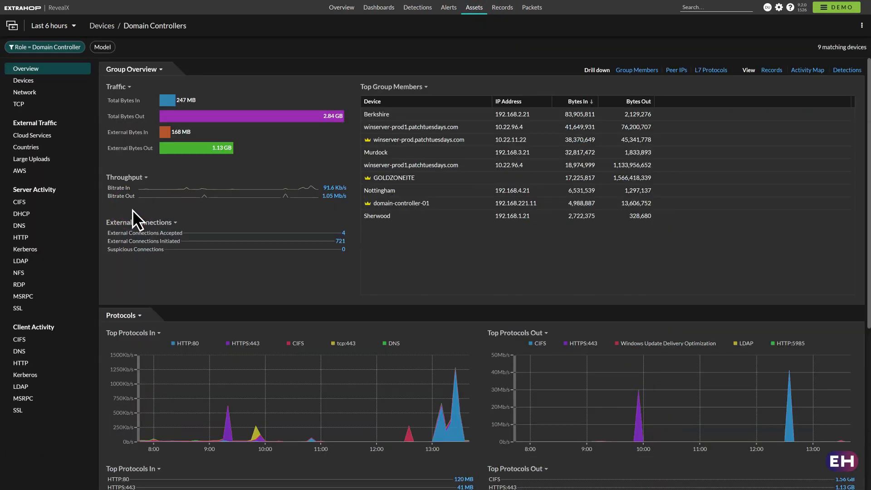
mouse_move(397, 127)
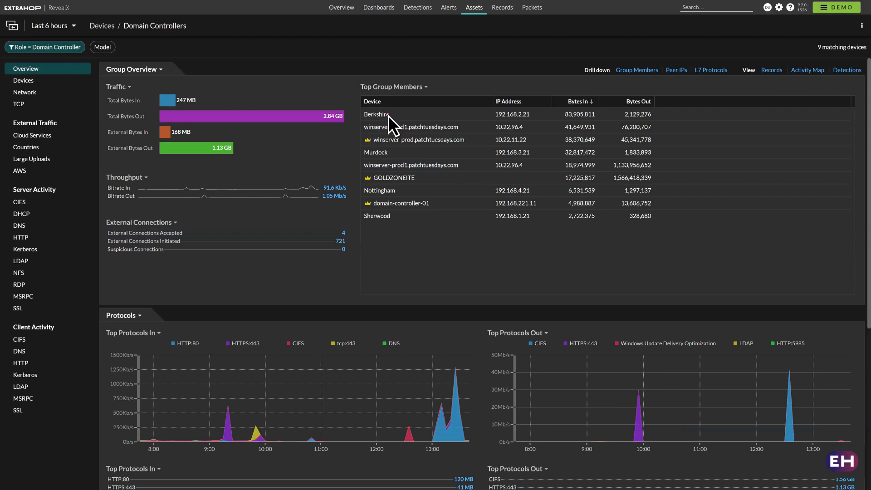
- Inspect the Berkshire domain controller's peer devices, then return to the Security overview
click(375, 114)
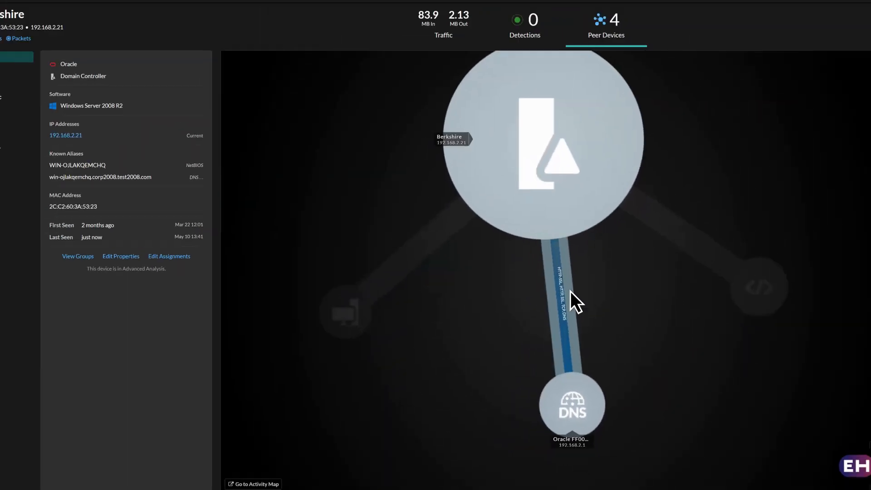
click(257, 484)
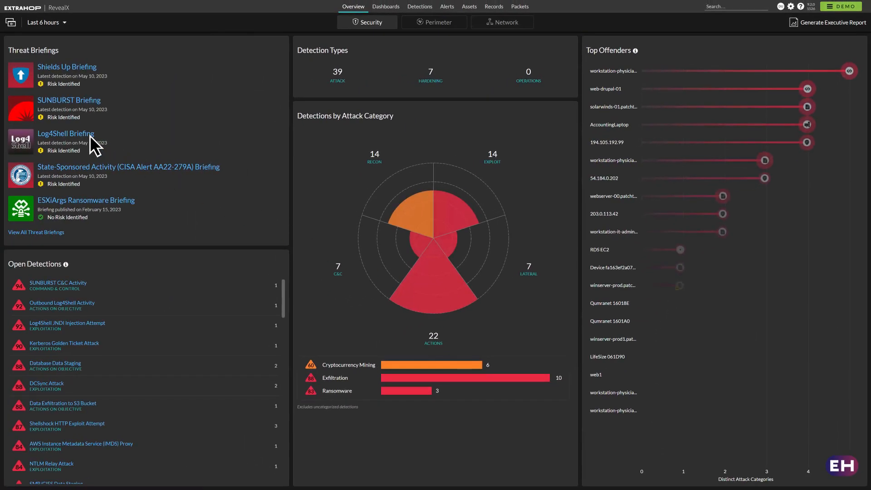
- Show Outbound Log4Shell Activity detections, with offender 203.0.113.42 and victim webserver-00
click(66, 134)
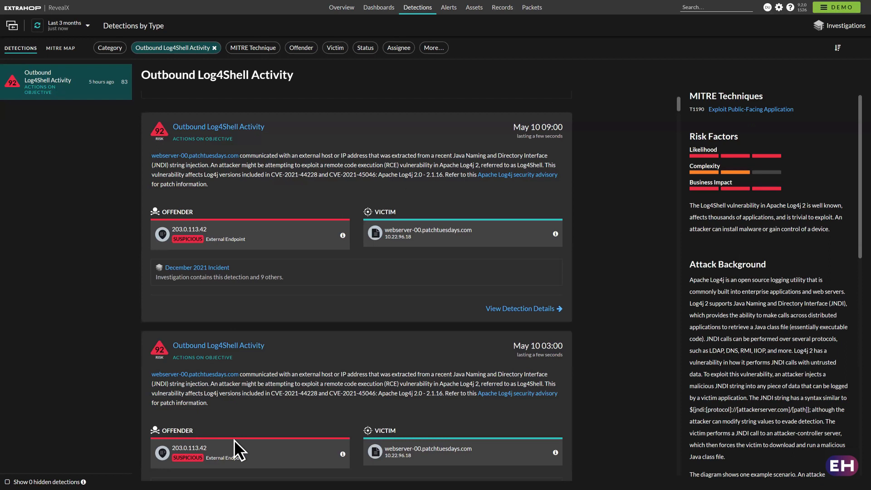
mouse_move(241, 440)
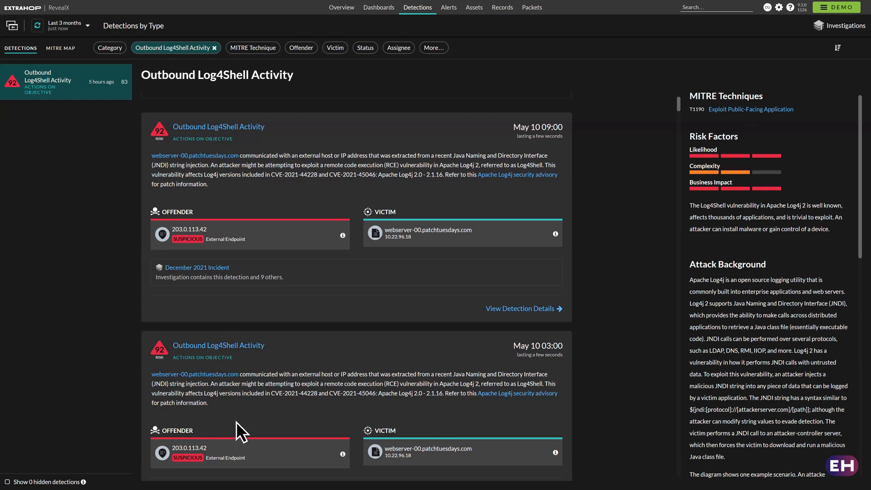
mouse_move(273, 139)
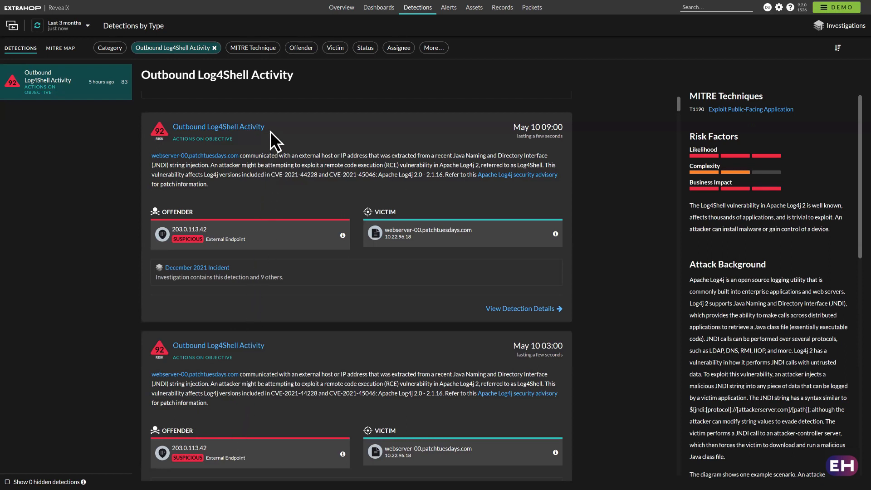
mouse_move(274, 365)
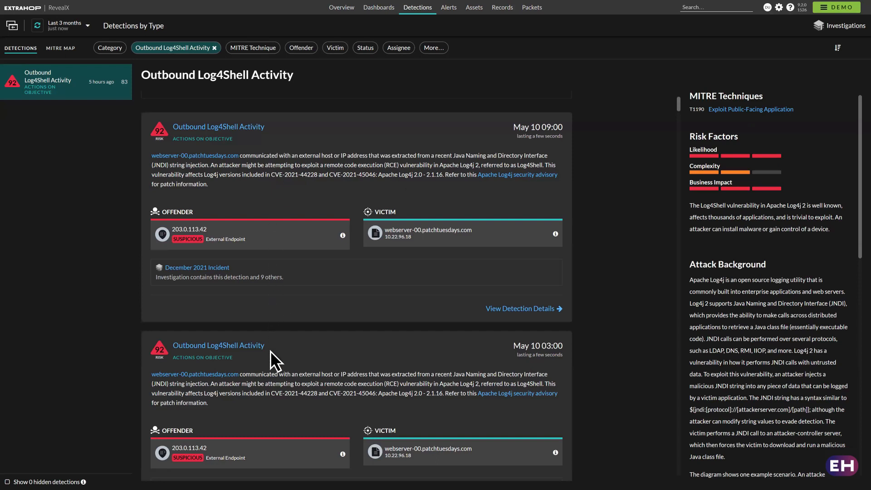
mouse_move(292, 358)
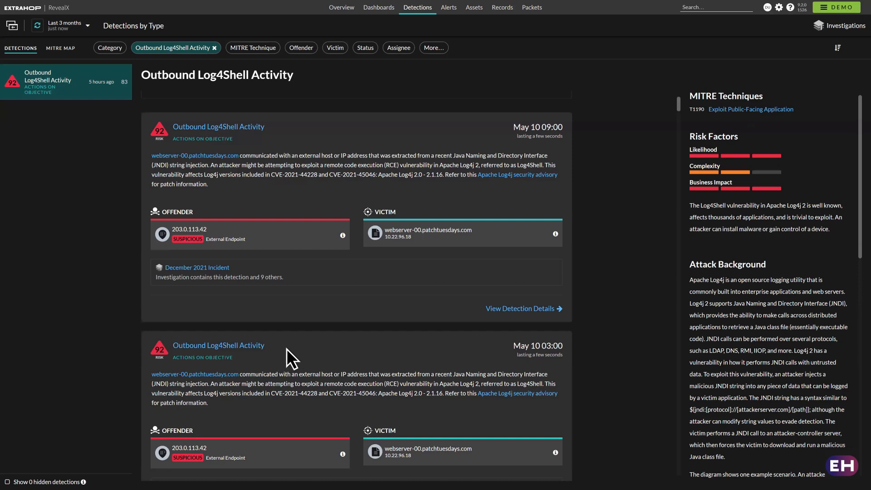
- Open the May 10 09:00 Log4Shell detection and view its LDAP, JNDI, NTLM related timeline
click(523, 309)
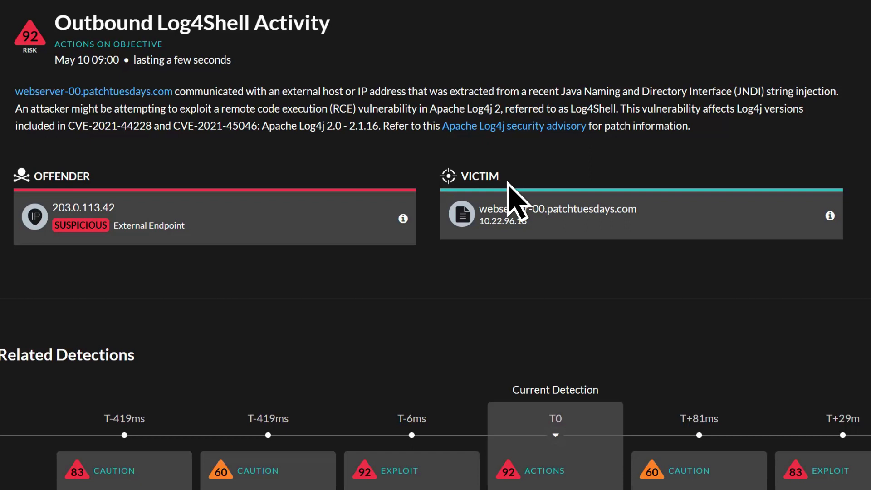
scroll(down, 3)
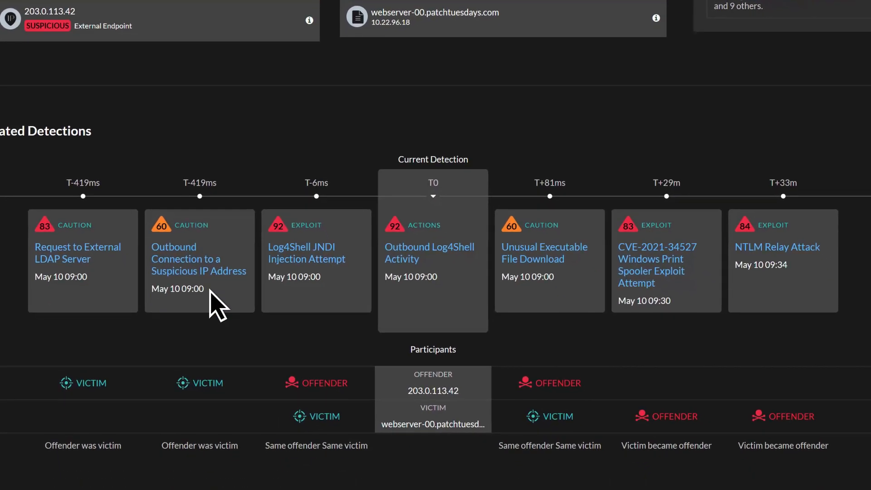
mouse_move(804, 291)
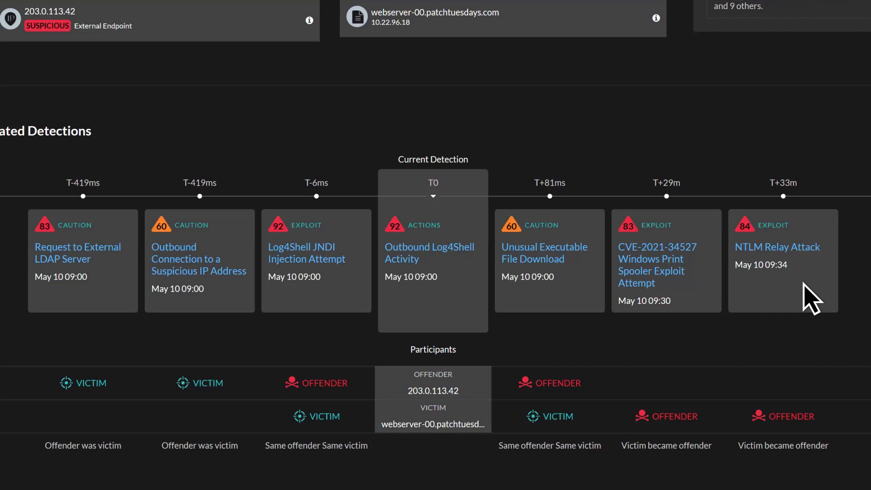
- Review the CVE-2021-34527 Print Spooler exploit detection down to its records
click(657, 264)
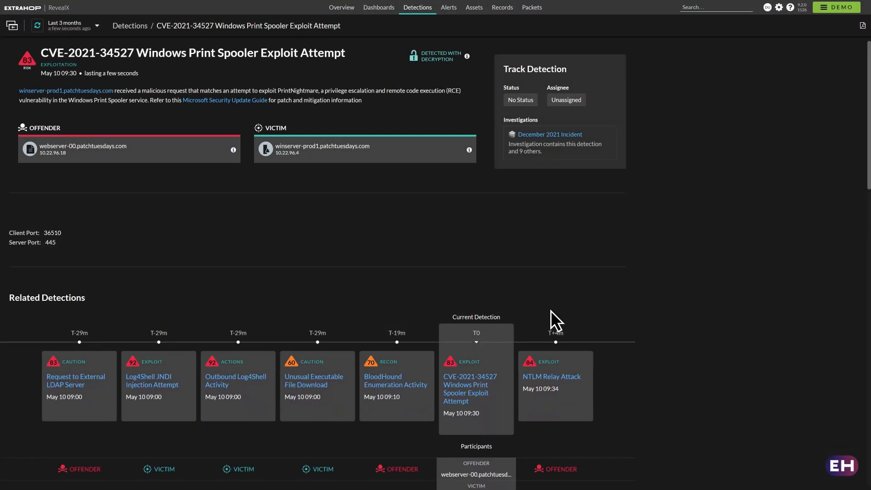
scroll(down, 3)
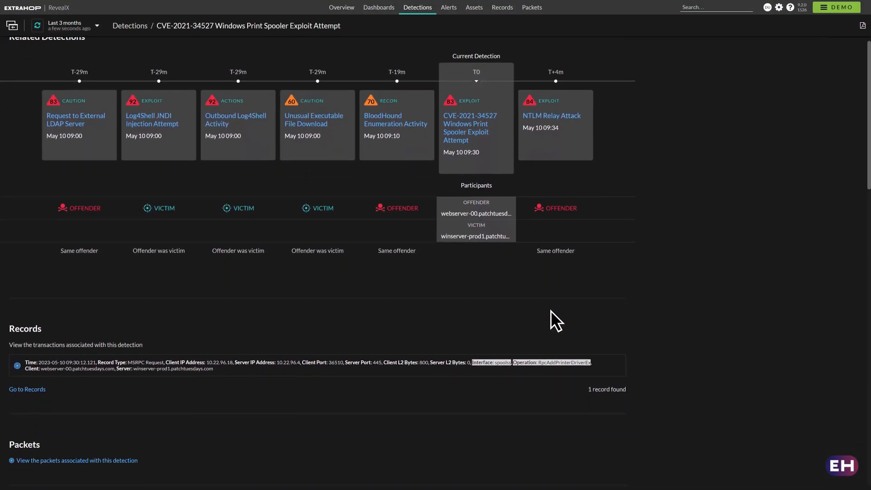
scroll(down, 3)
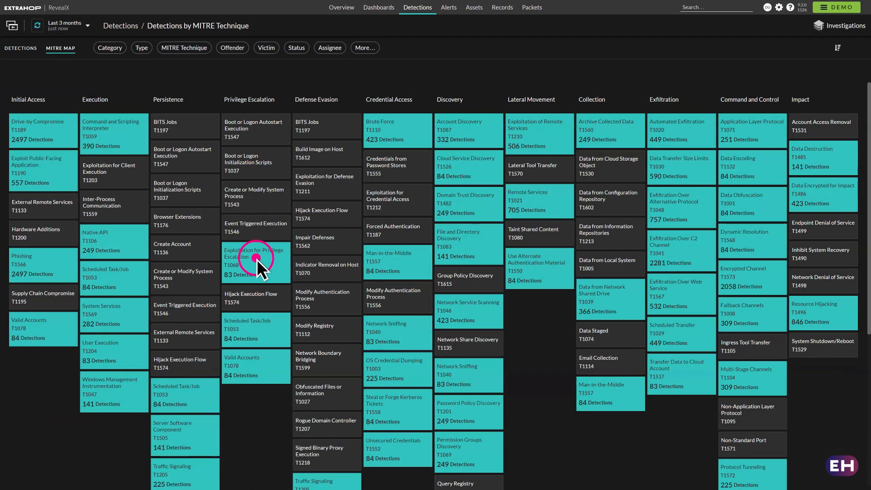
- Open Privilege Escalation detections and the Remote Service Launch from web-drupal-01 to workstation-physician-03
click(255, 261)
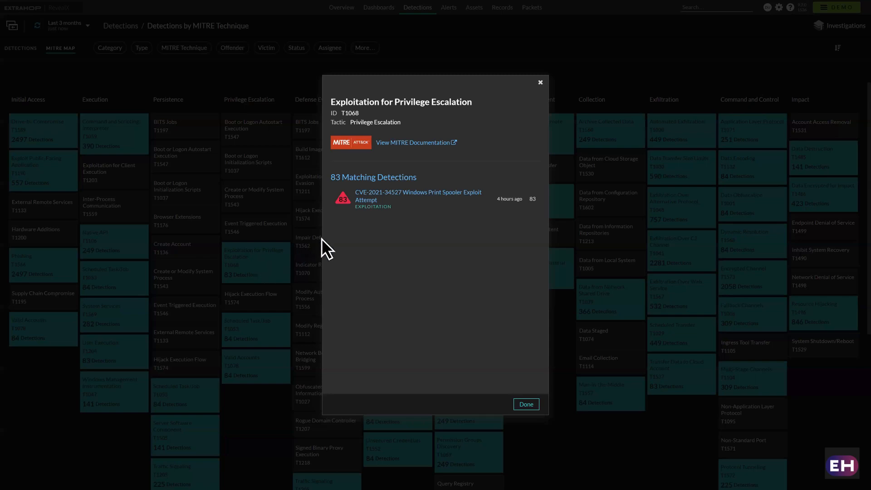
click(419, 196)
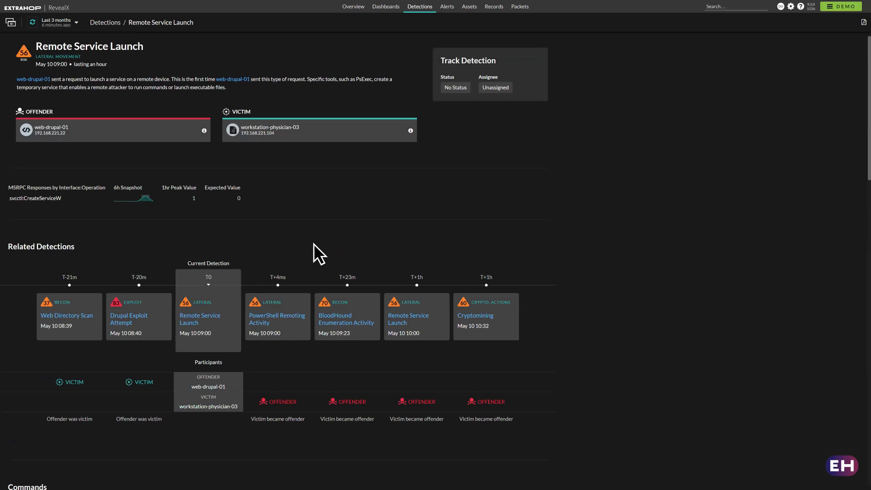
- Inspect Web Directory Scan offender 194.105.192.99 and victim web-drupal-01, then view Integrations
click(66, 316)
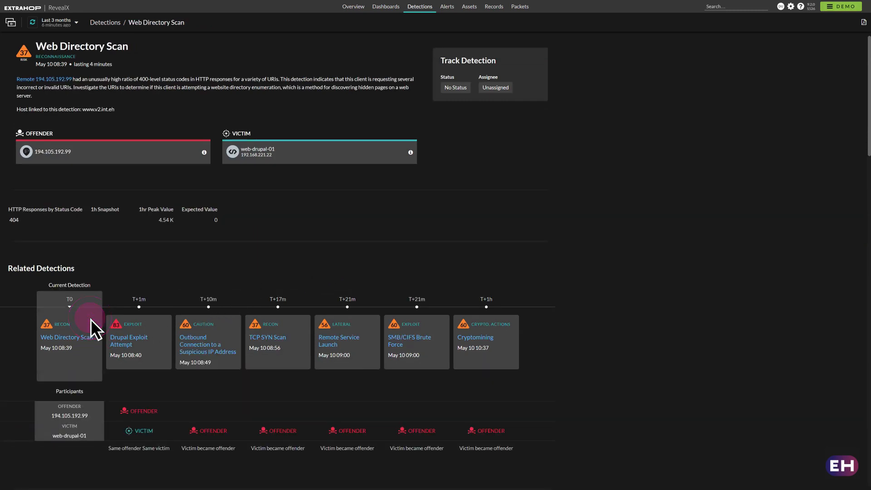
mouse_move(207, 166)
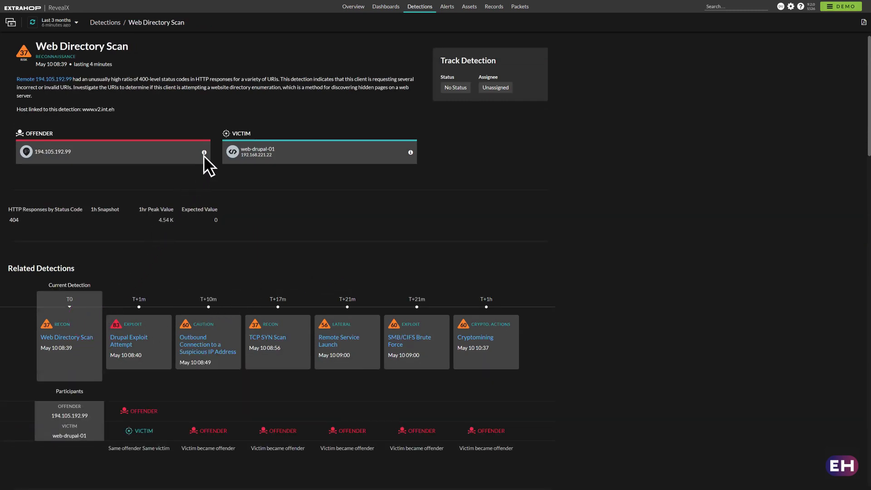
click(204, 152)
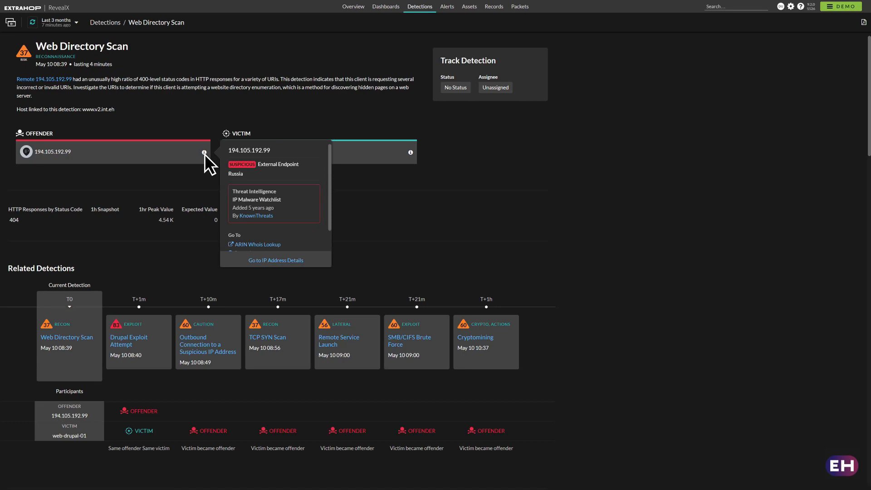
click(410, 152)
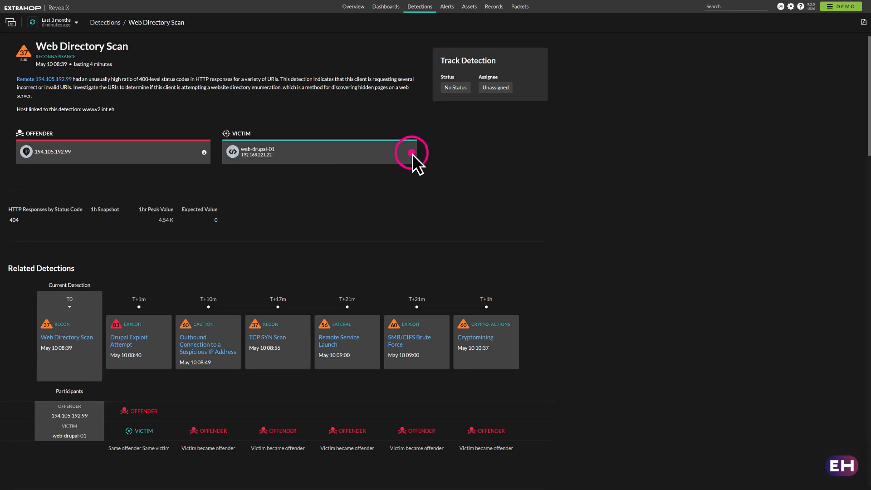
click(411, 152)
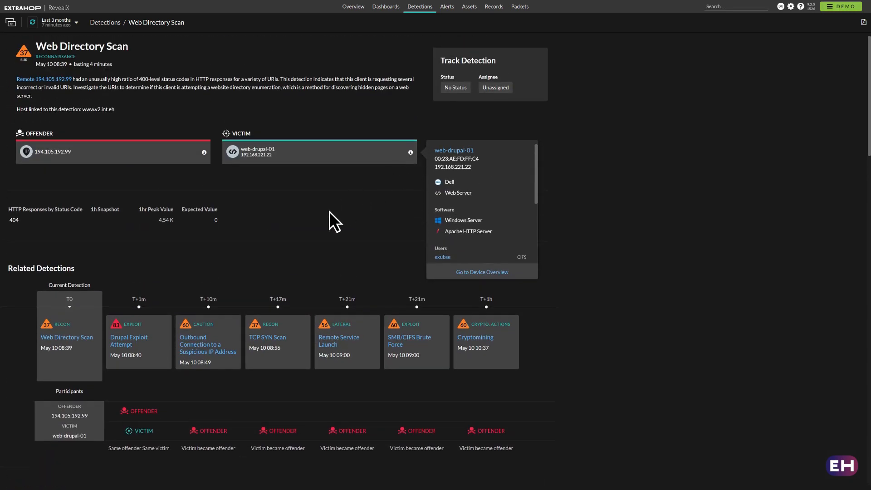
click(129, 340)
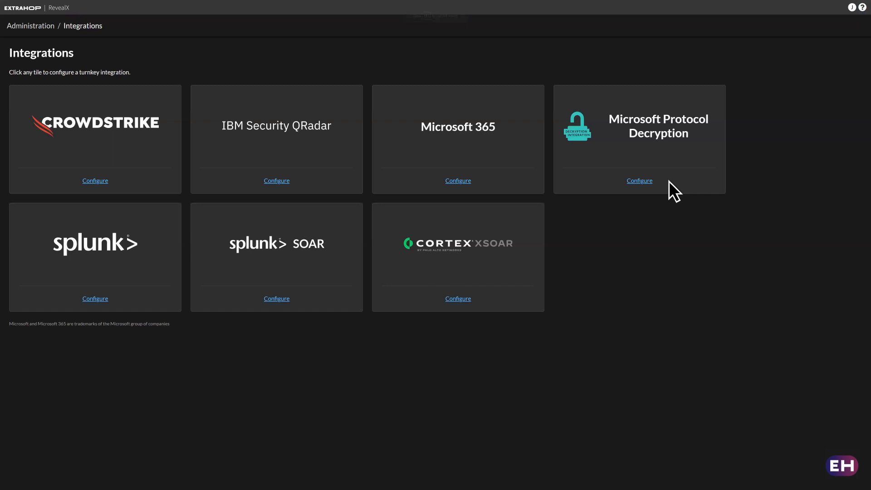
- Show the 3,027 FalconX-360 Outbound FTP detections from pc2 to 3.82.7.160
click(639, 180)
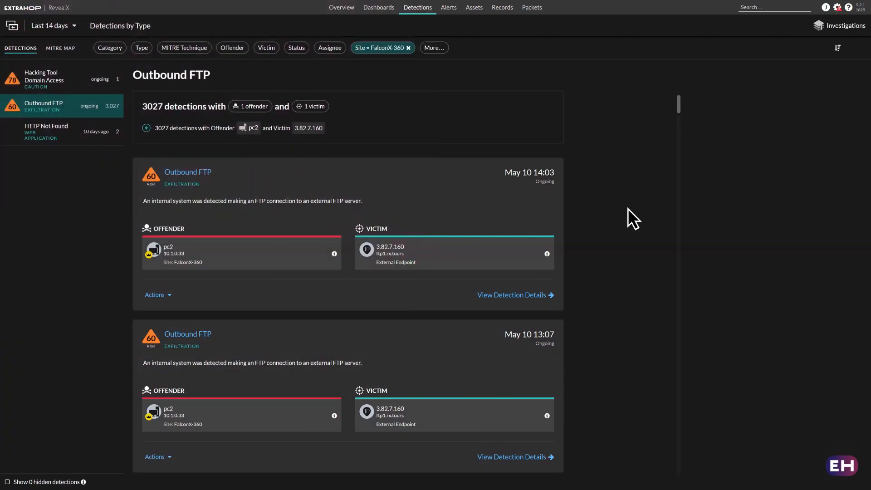
- Contain offender pc2 through CrowdStrike from the latest Outbound FTP detection's details
click(545, 295)
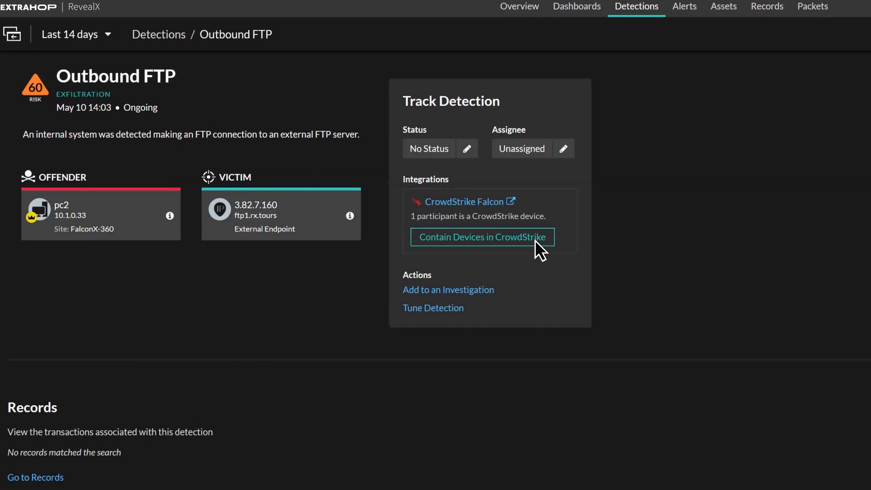
click(483, 237)
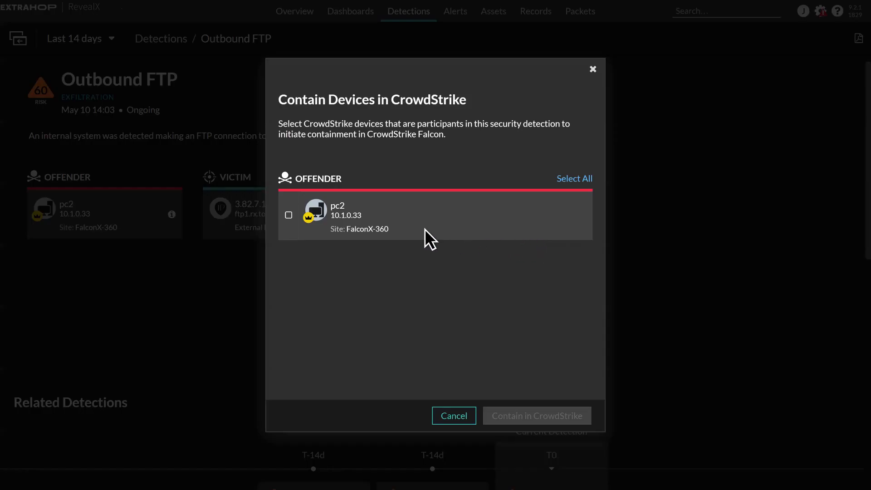
click(289, 215)
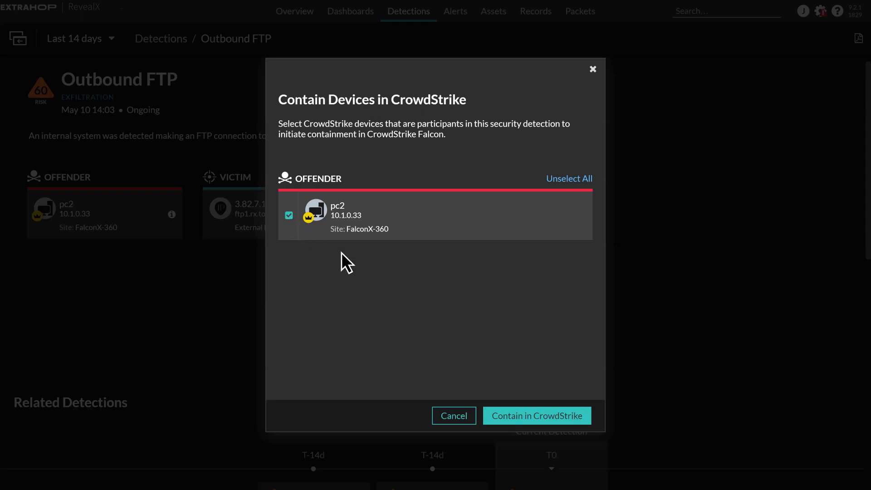
click(537, 416)
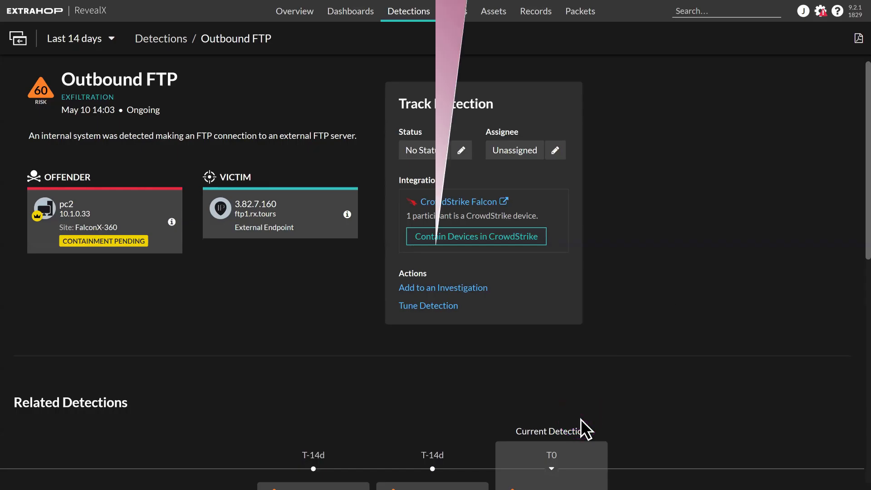